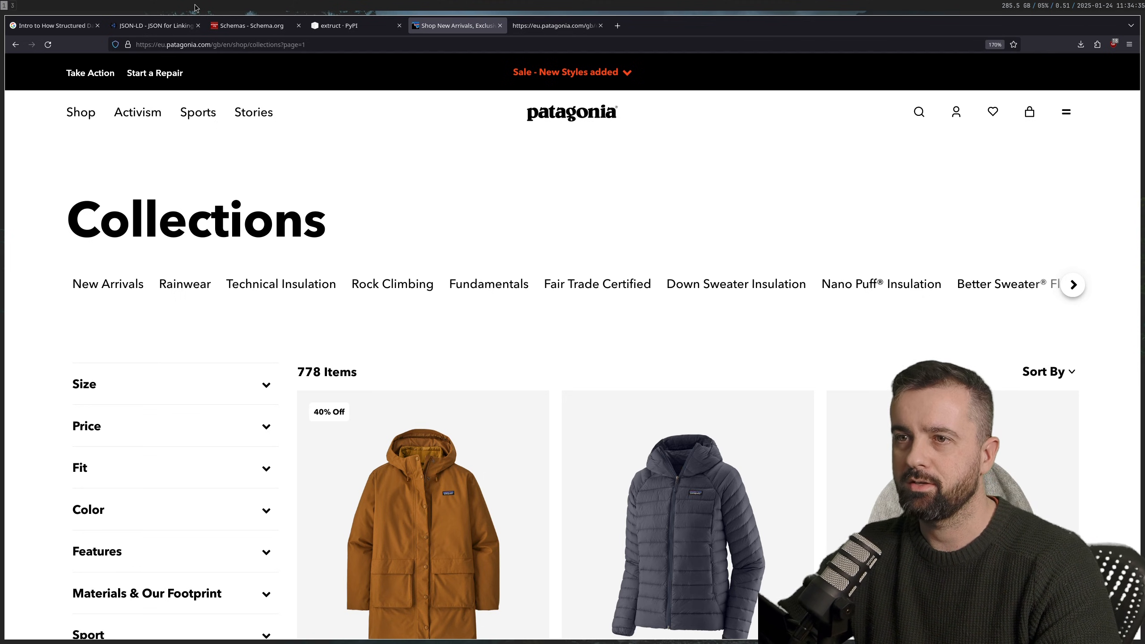
pyautogui.moveTo(299, 146)
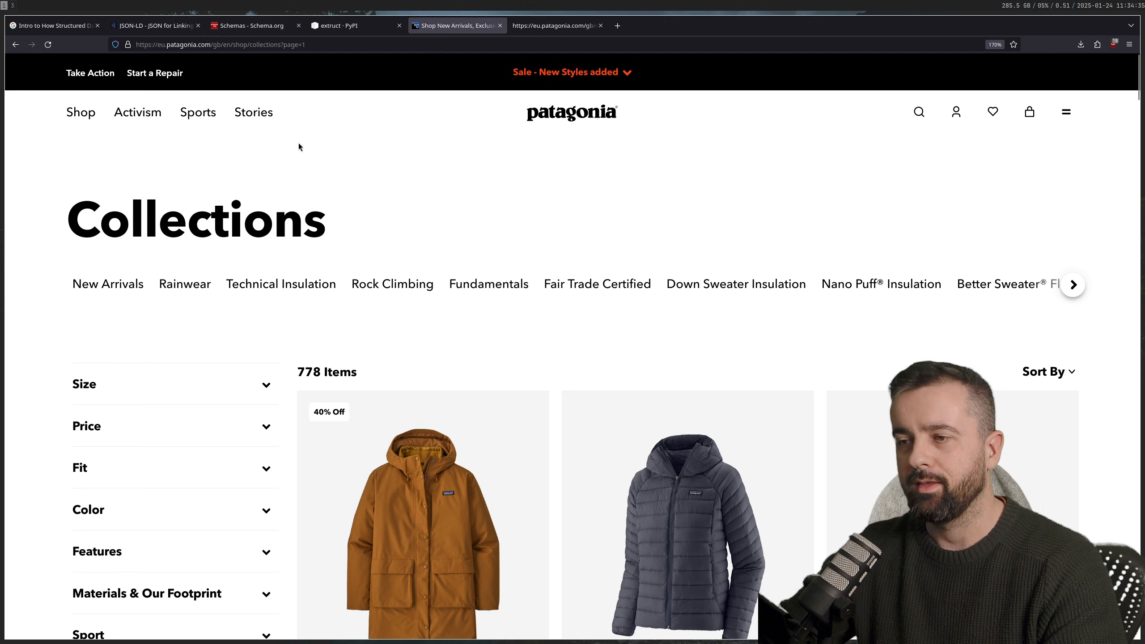
pyautogui.moveTo(305, 145)
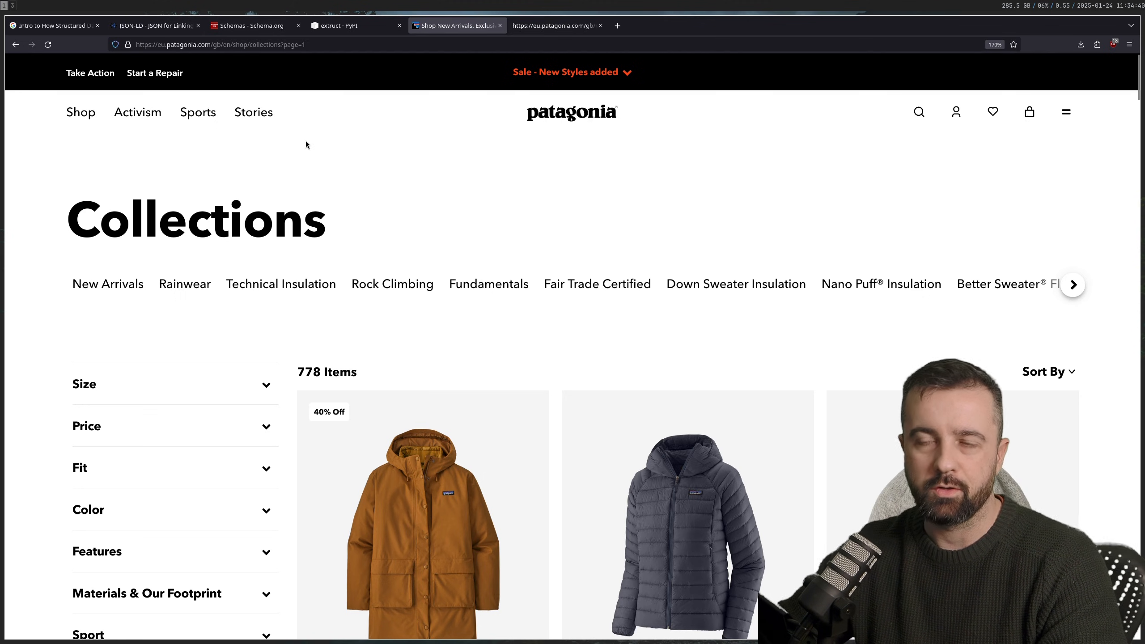
pyautogui.moveTo(394, 177)
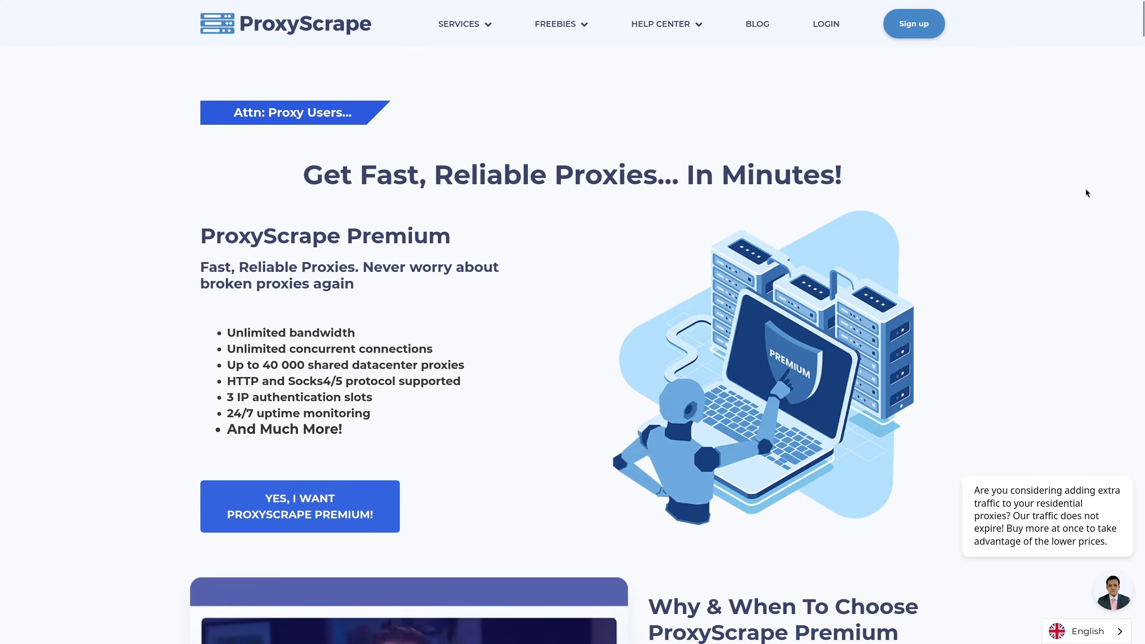
pyautogui.scroll(-3)
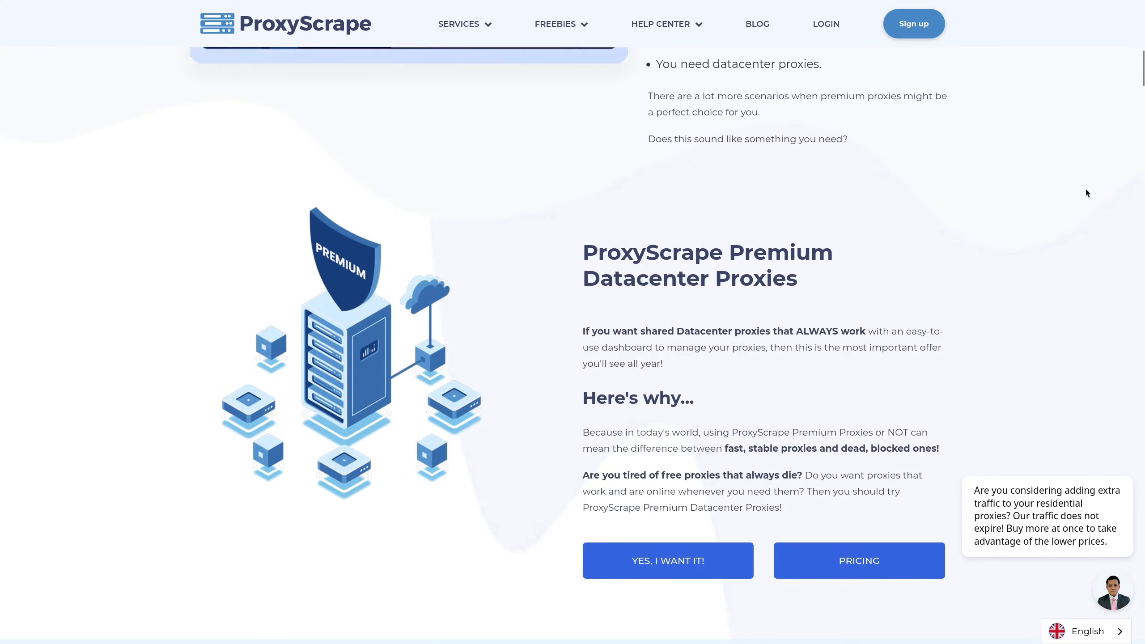
pyautogui.scroll(3)
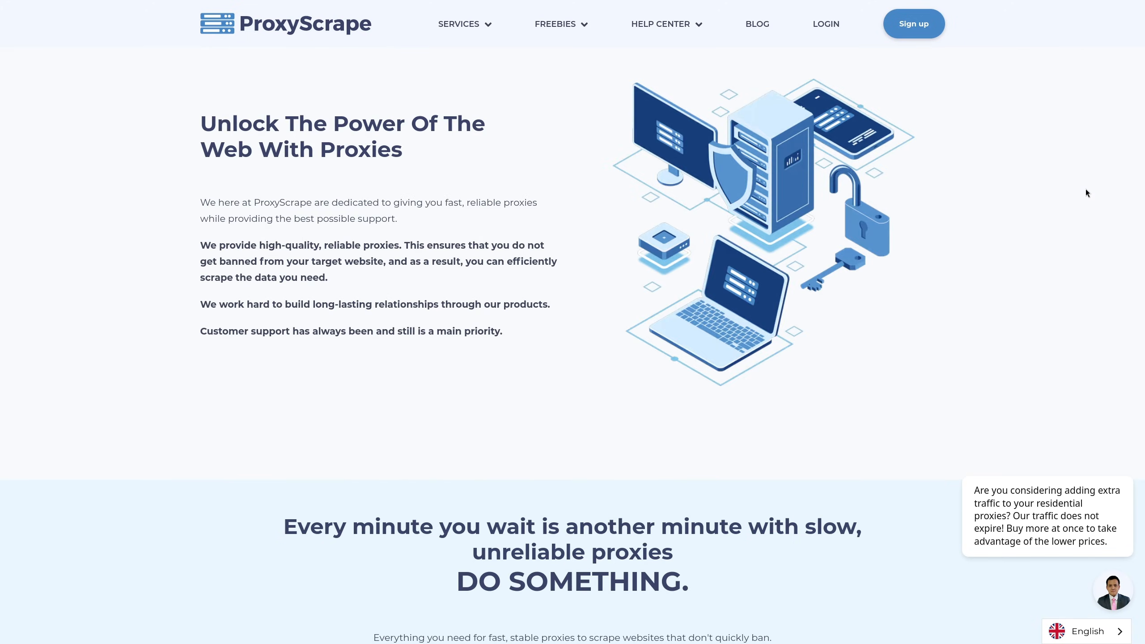
pyautogui.scroll(-3)
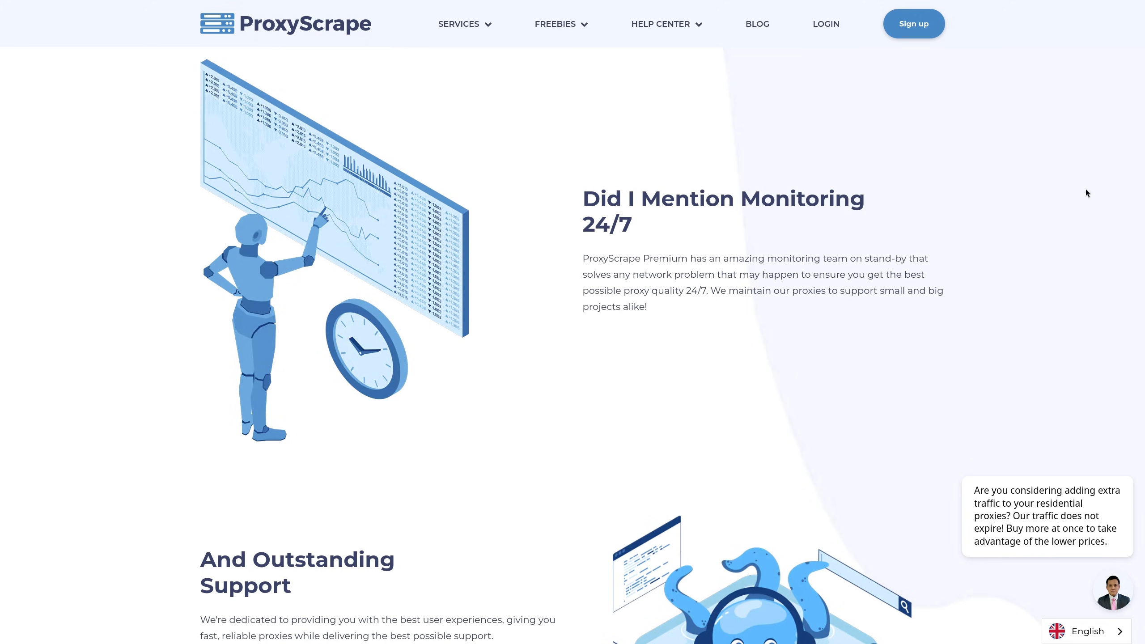
pyautogui.scroll(-3)
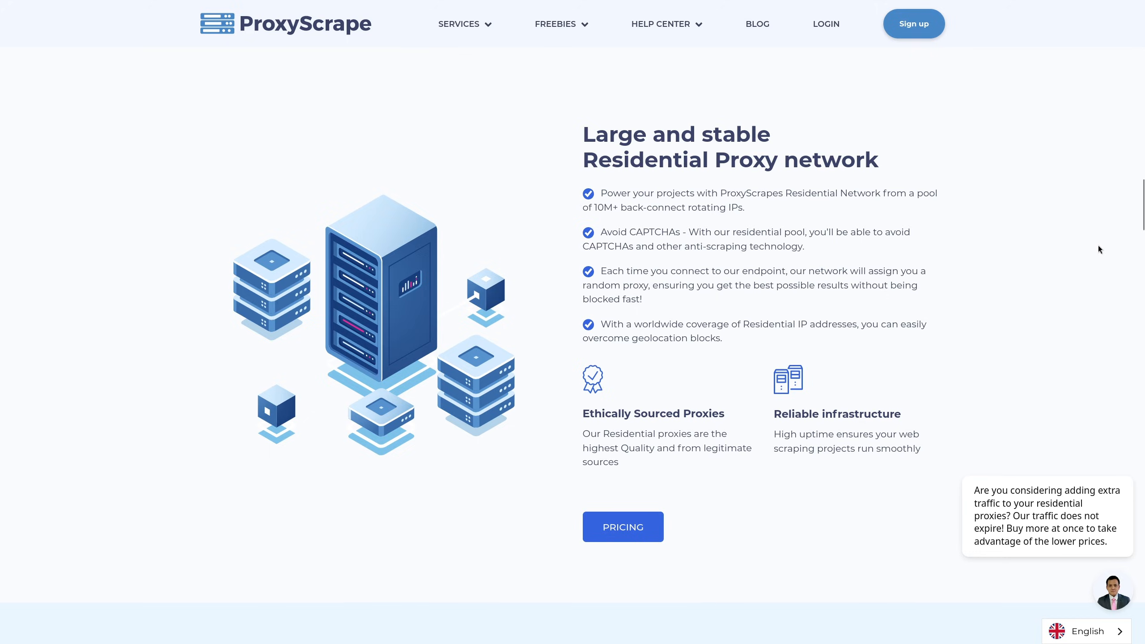
pyautogui.scroll(-3)
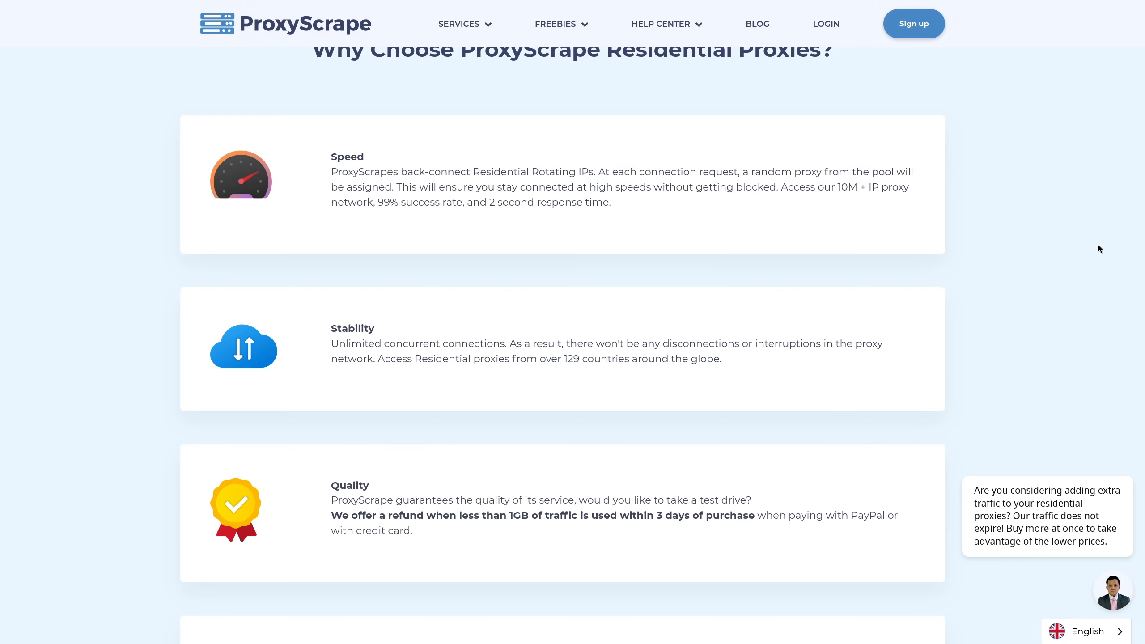
pyautogui.scroll(-3)
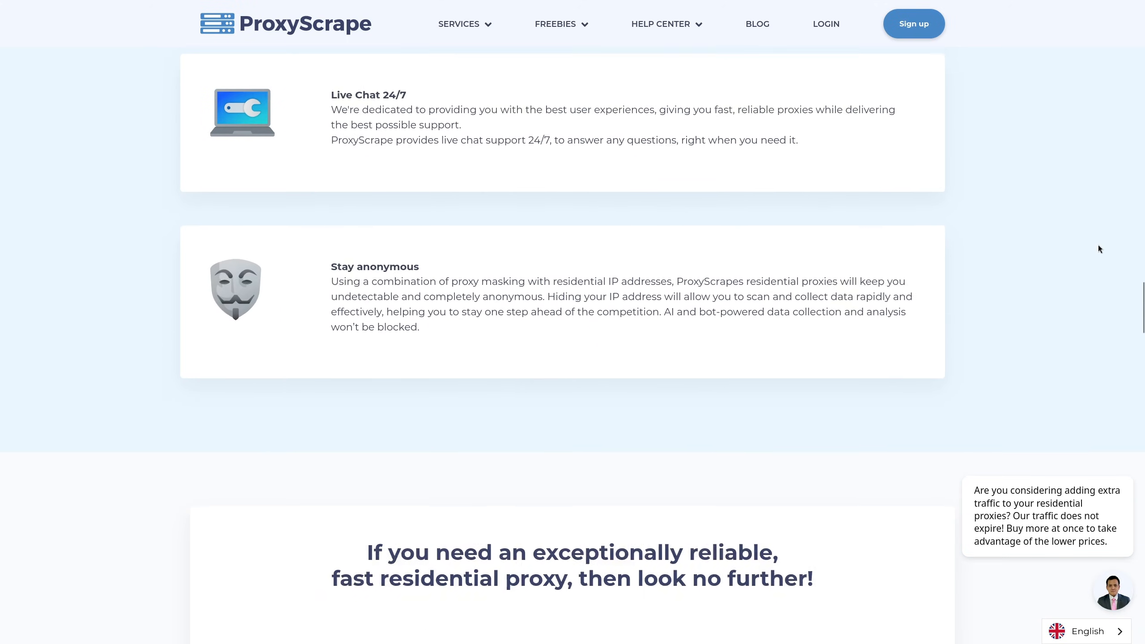